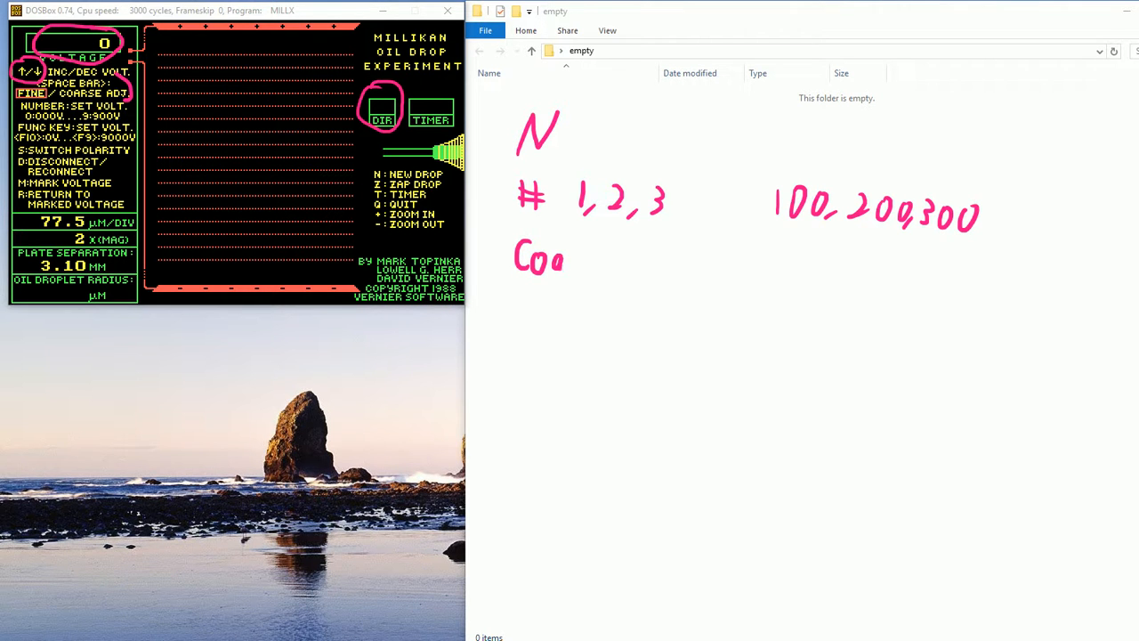
- Handwrite 'Coarse ↑↓', 'fine' and 'M = m' under the existing key notes
{"action": "type", "text": "rse"}
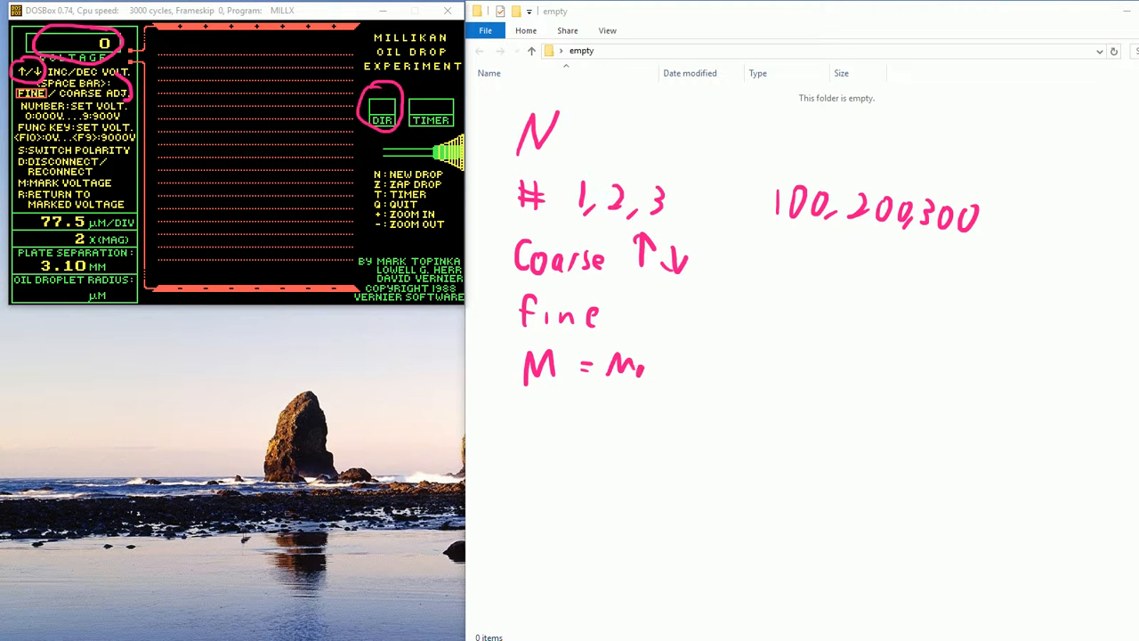
{"action": "type", "text": "ark"}
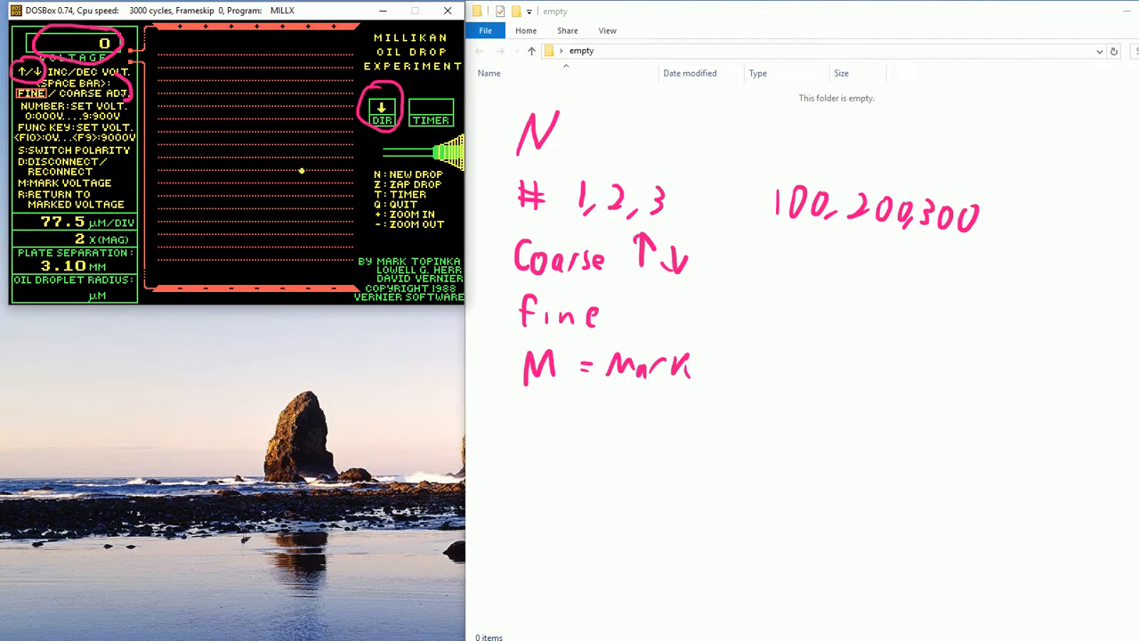
- Finish the 'M = Mark' note and step the plate voltage up through 400 and 500 to 600 volts
{"action": "type", "text": "100"}
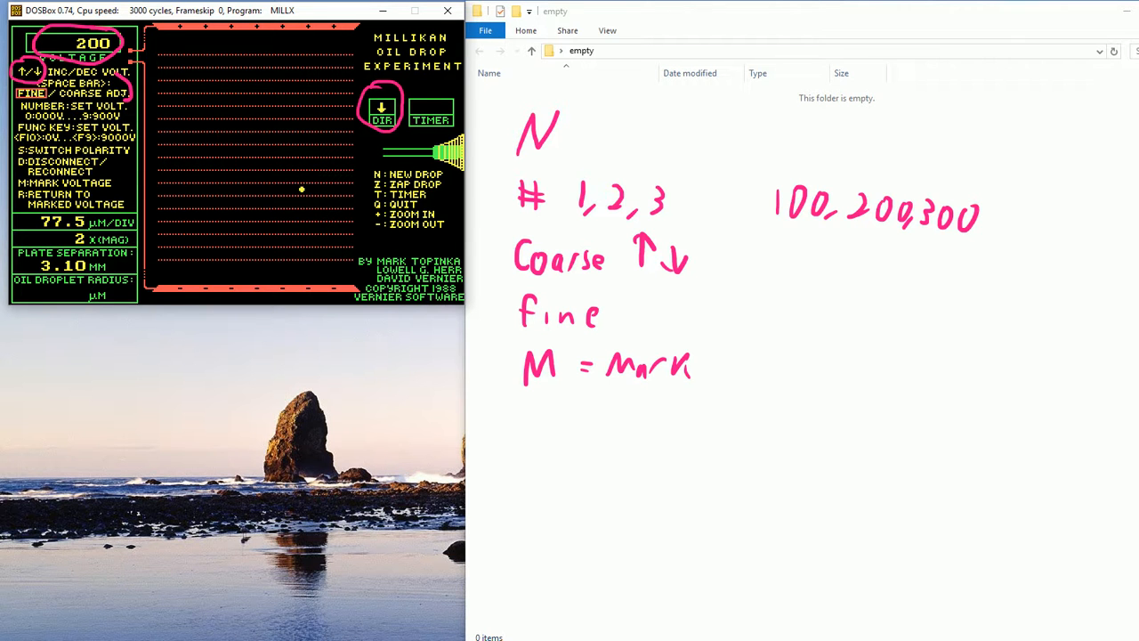
{"action": "key", "text": "up"}
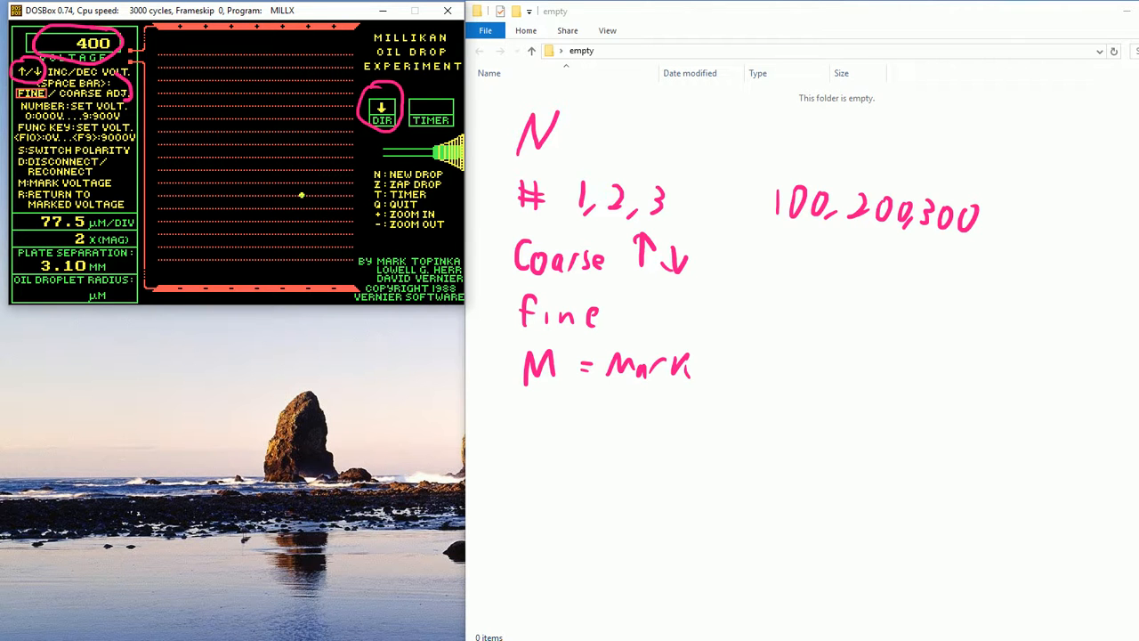
{"action": "key", "text": "up"}
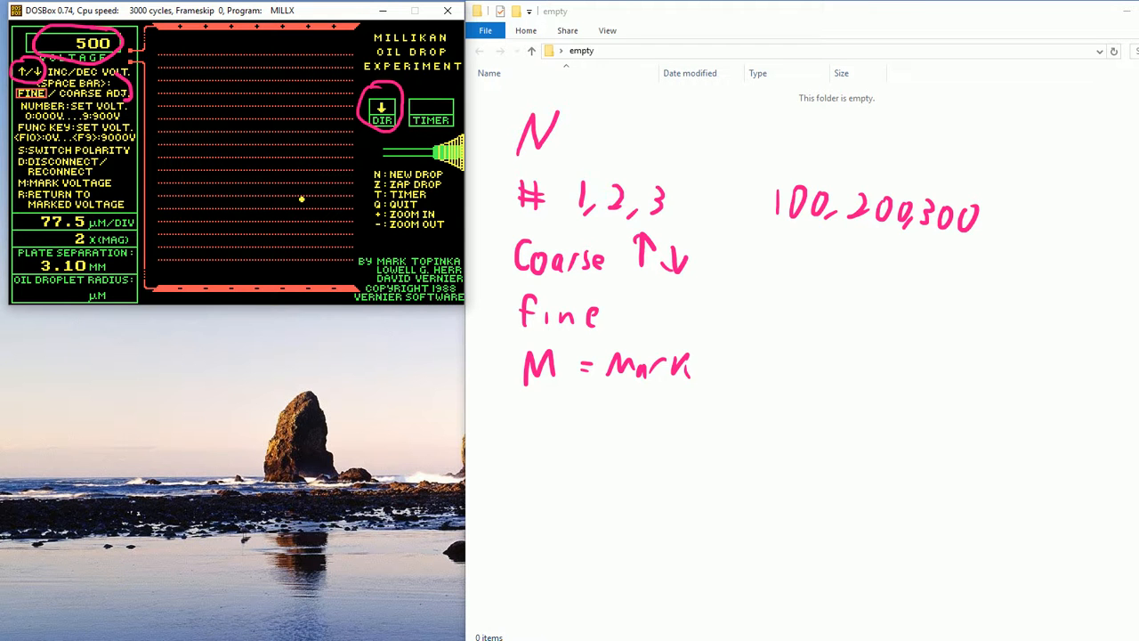
{"action": "key", "text": "up"}
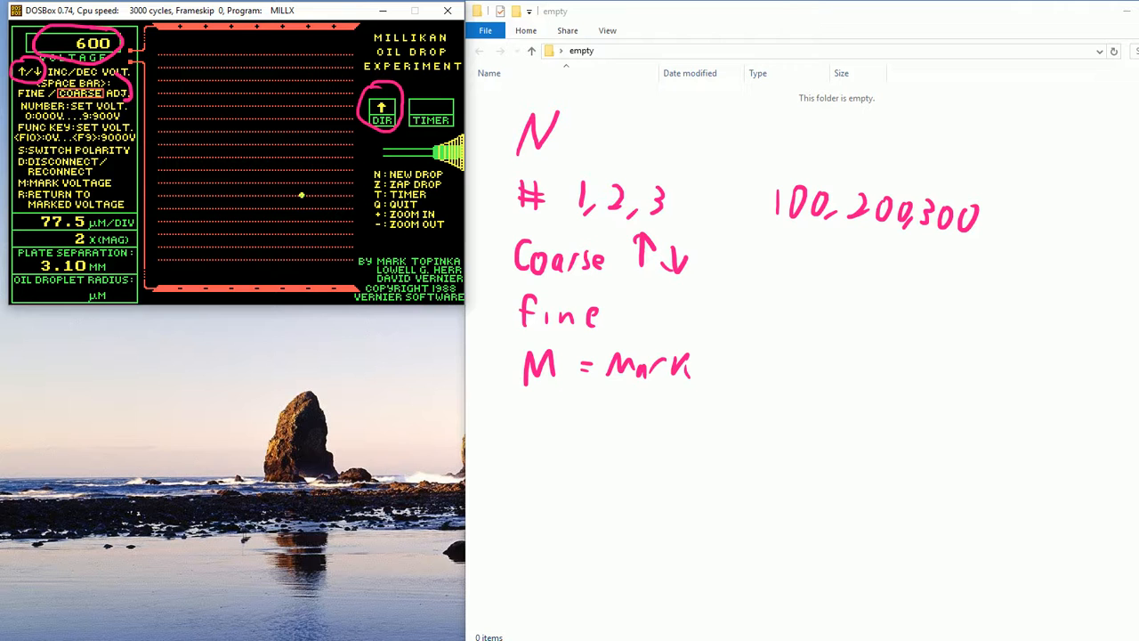
- With fine adjustment, lower the voltage from 600 to 569 volts so the drop holds still
{"action": "key", "text": "Down"}
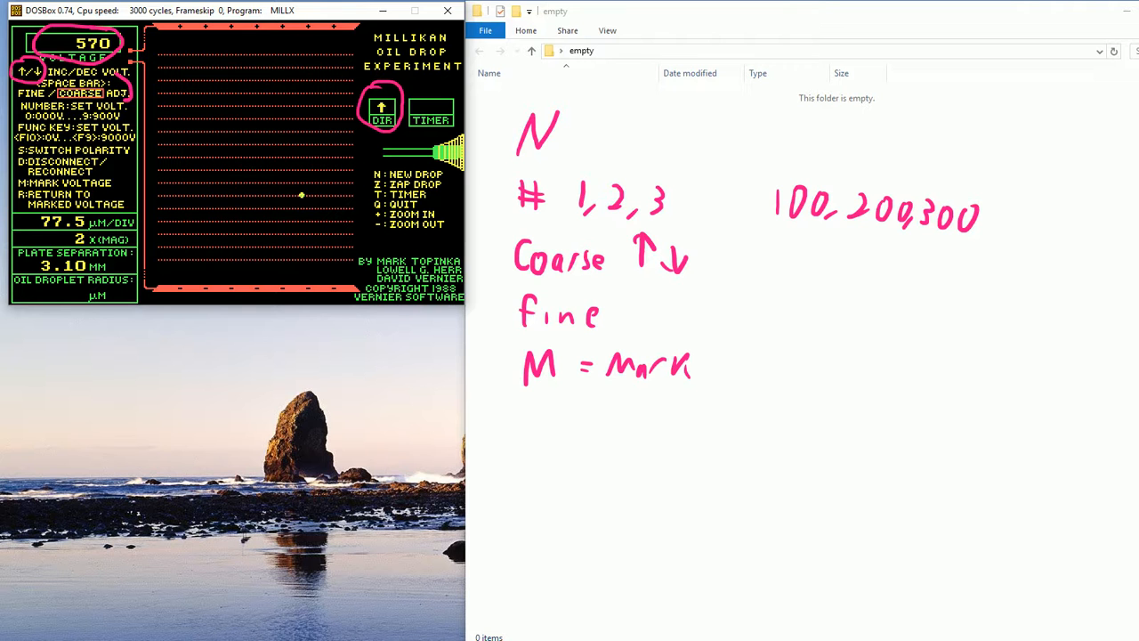
{"action": "key", "text": "Down"}
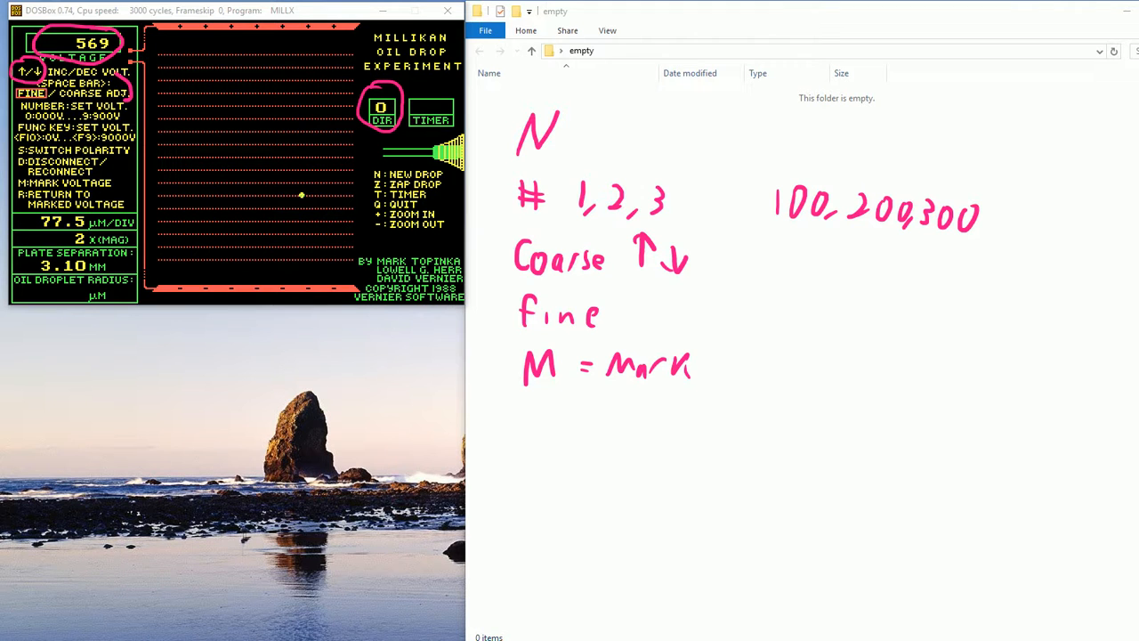
- Handwrite 'Drop #1' and below it 'Voltages: 569' as the balancing voltage
{"action": "type", "text": "Dro"}
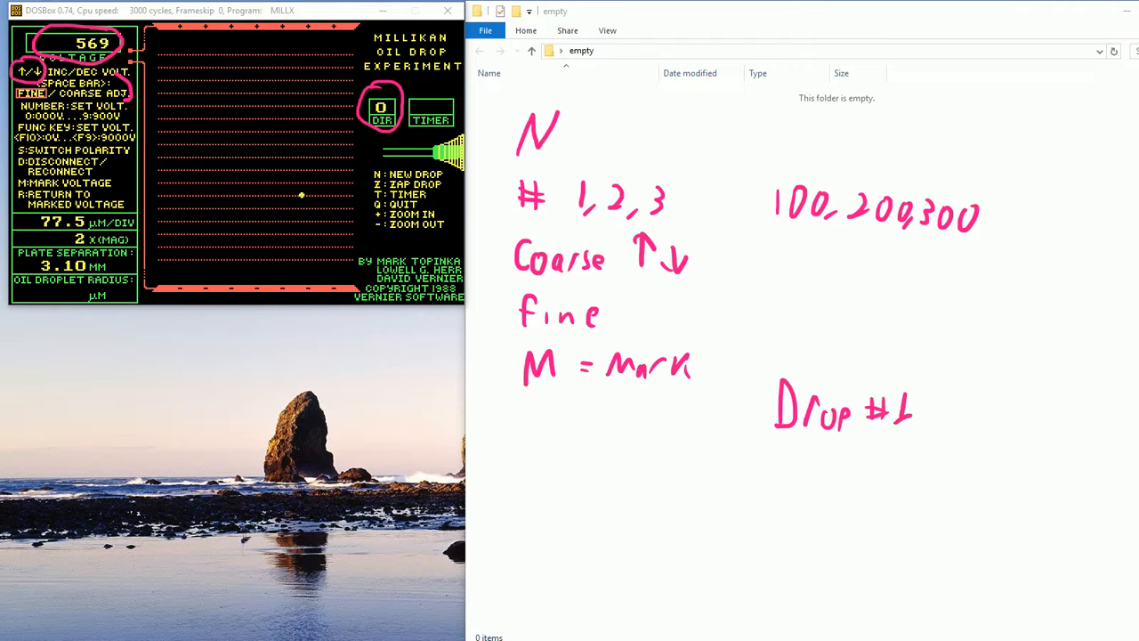
{"action": "left_click", "coordinate": [739, 562]}
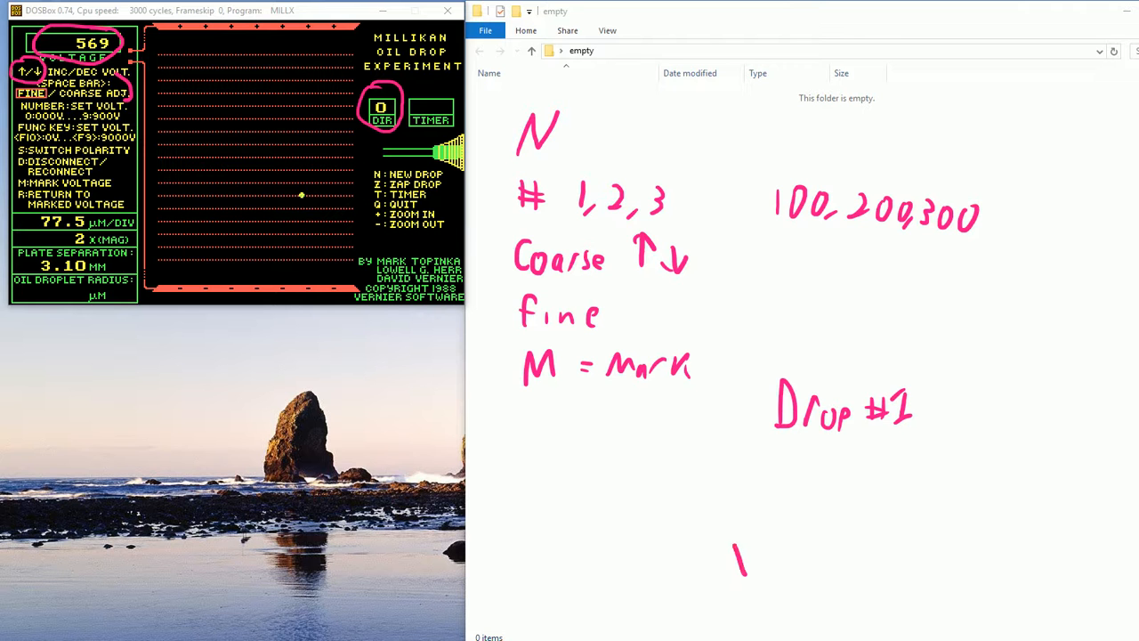
{"action": "type", "text": "Voltages!"}
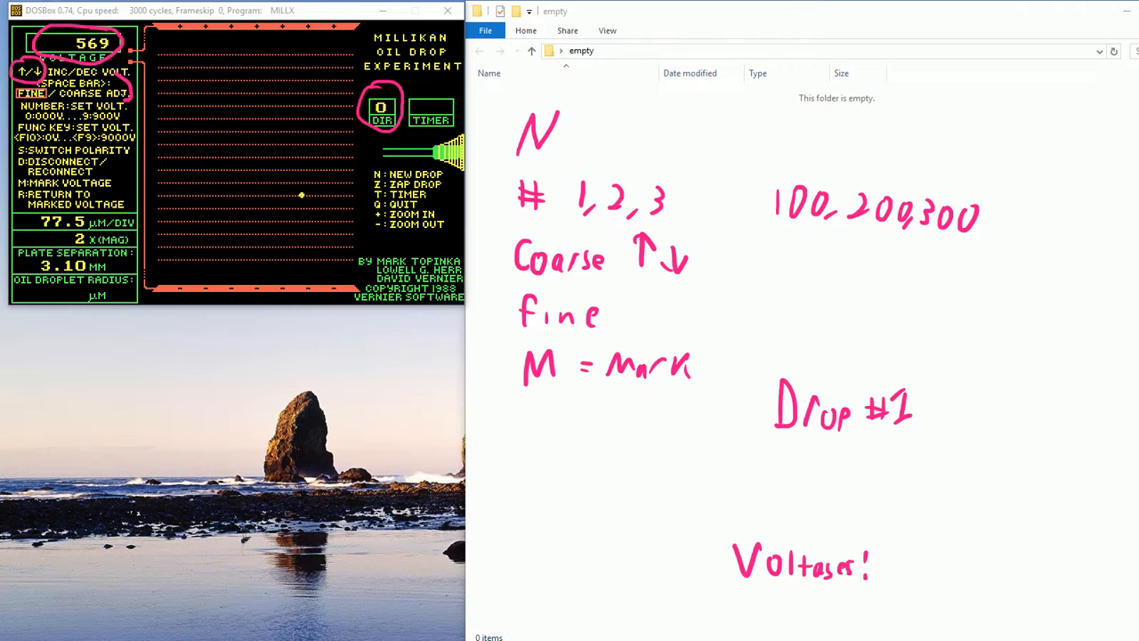
{"action": "type", "text": "569"}
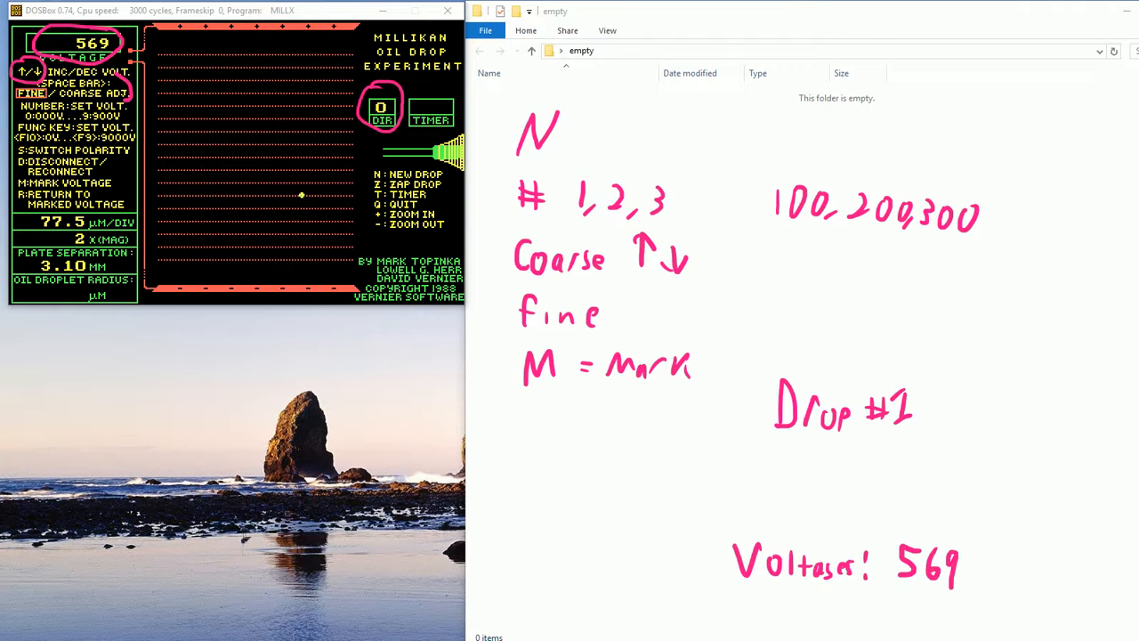